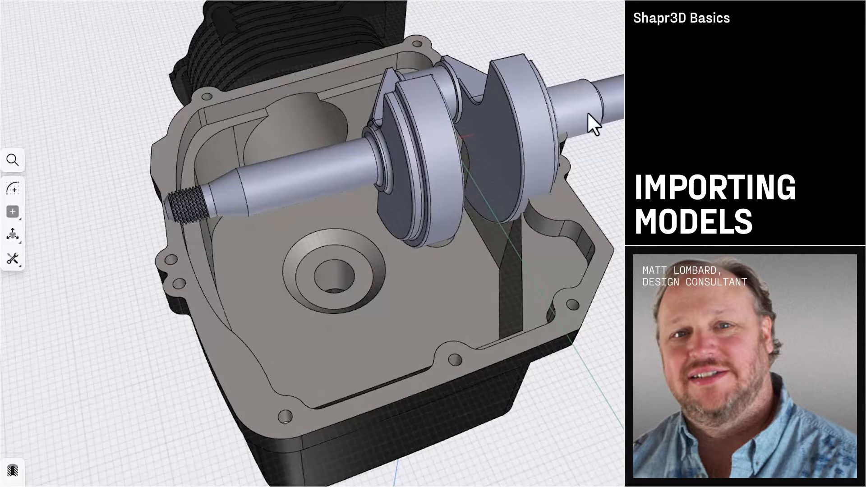
- Import the block casting from the engine parts folder, keeping All files as the type
click(574, 108)
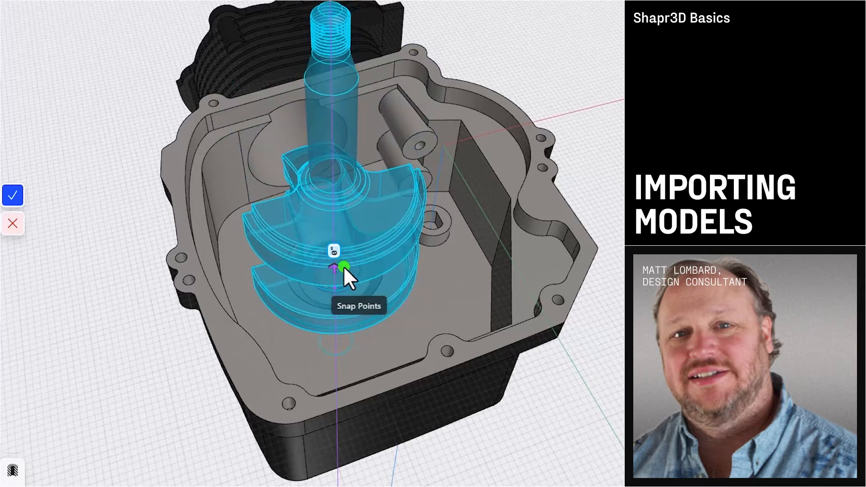
drag(342, 268, 290, 296)
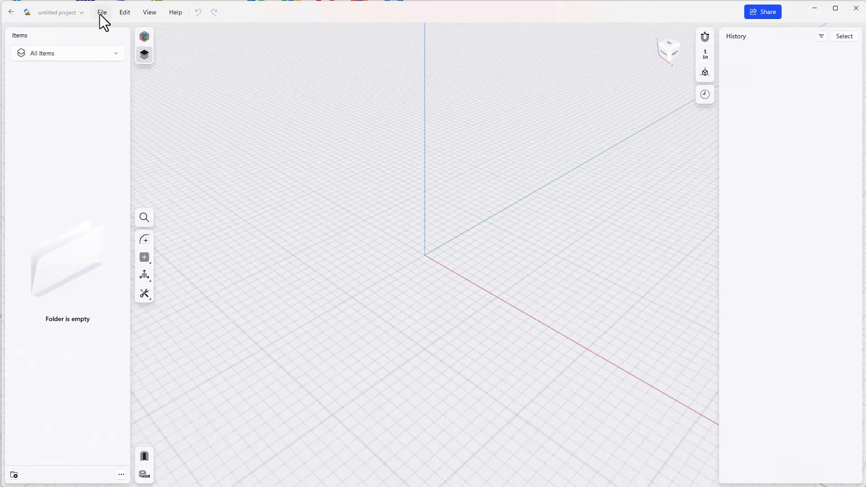
click(101, 12)
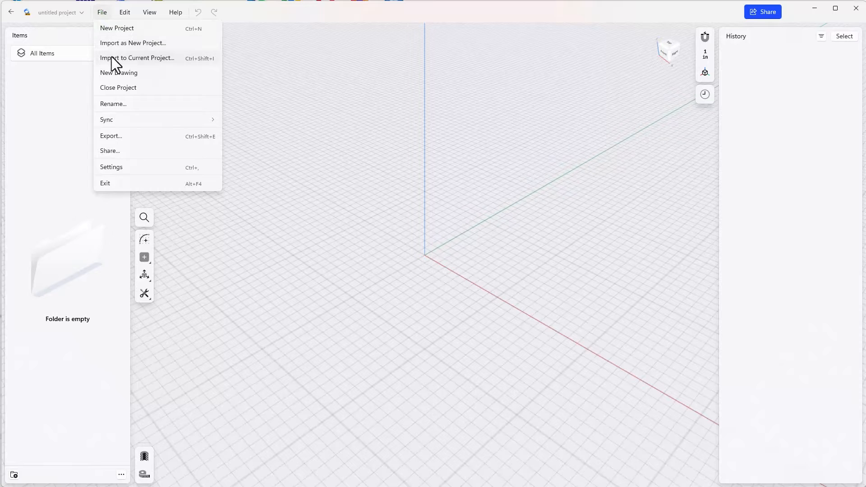
mouse_move(120, 65)
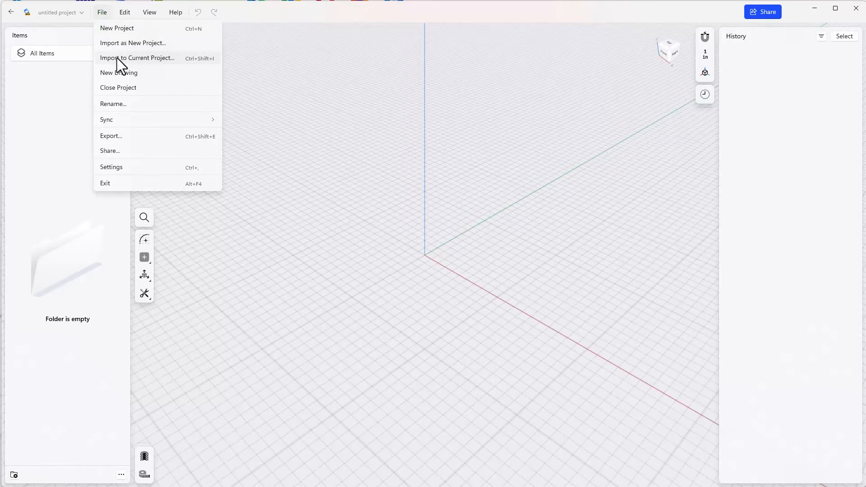
click(137, 58)
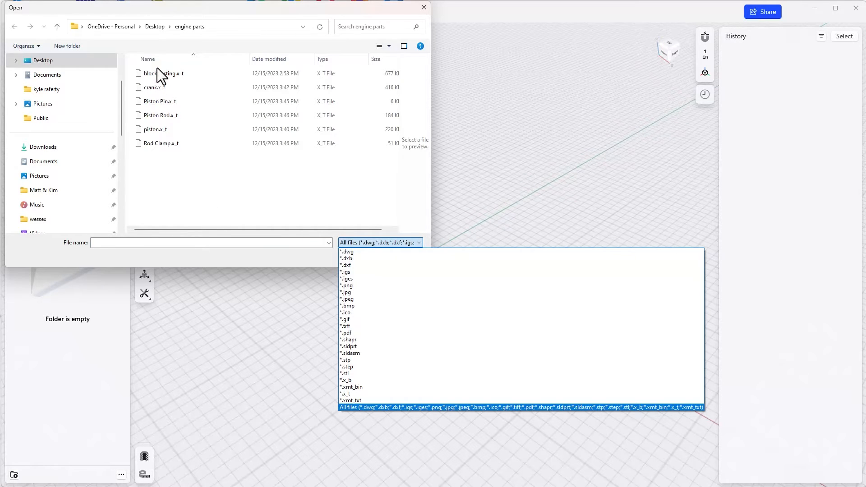
click(163, 74)
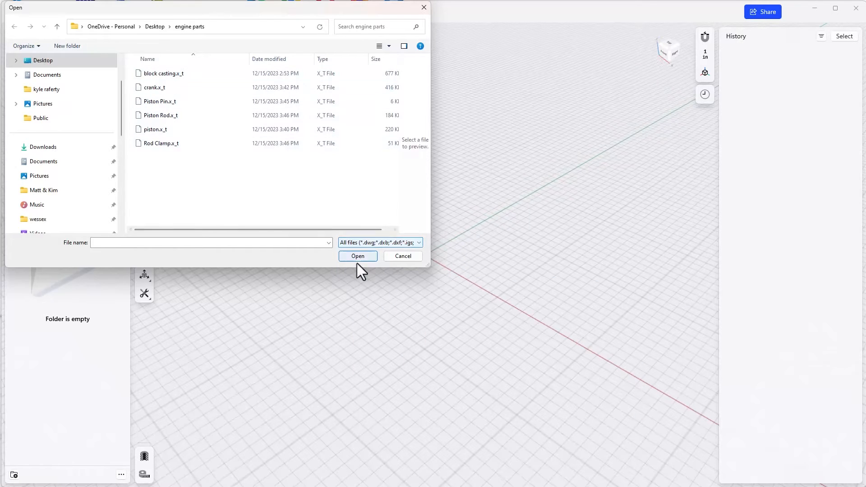
click(357, 255)
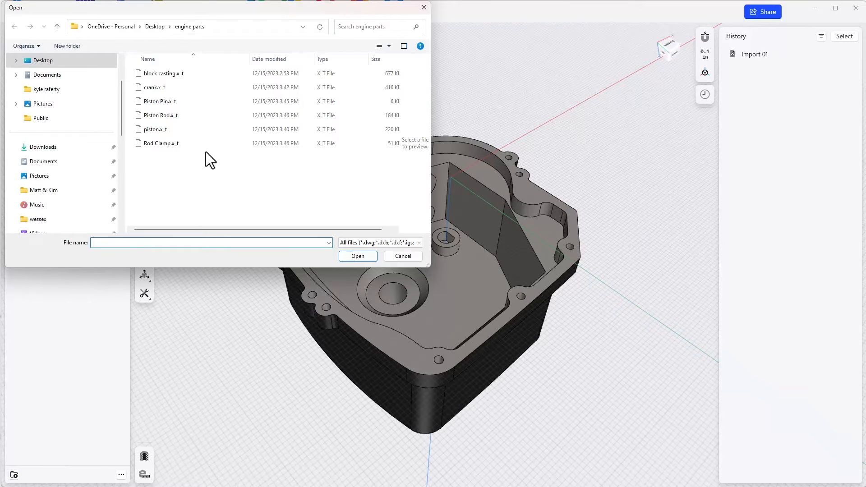
- Import crank.x_t and orbit to view the crankshaft inside the casting
click(154, 87)
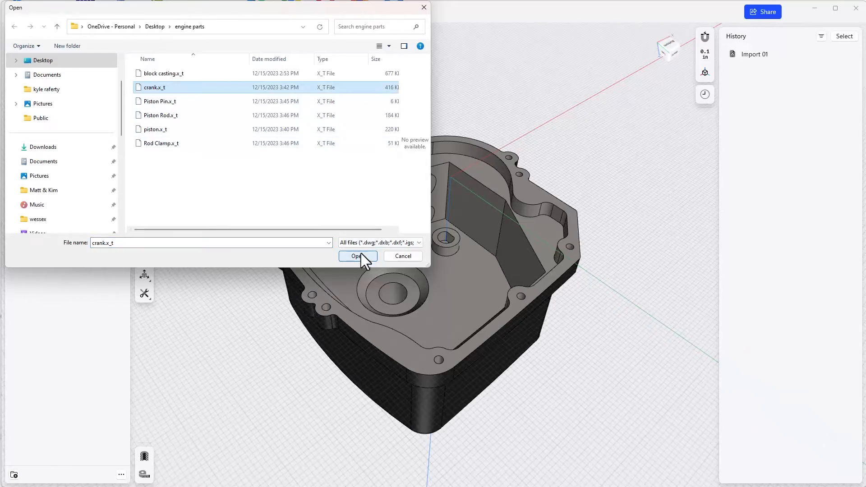
click(358, 255)
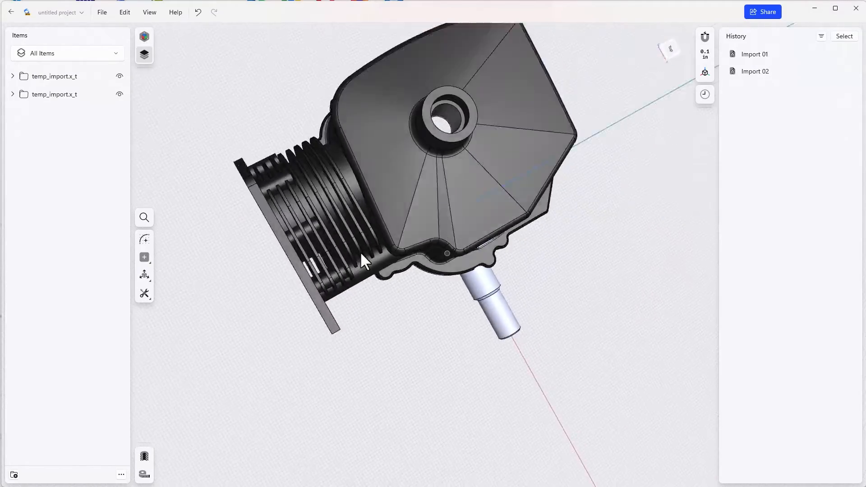
drag(361, 262, 414, 309)
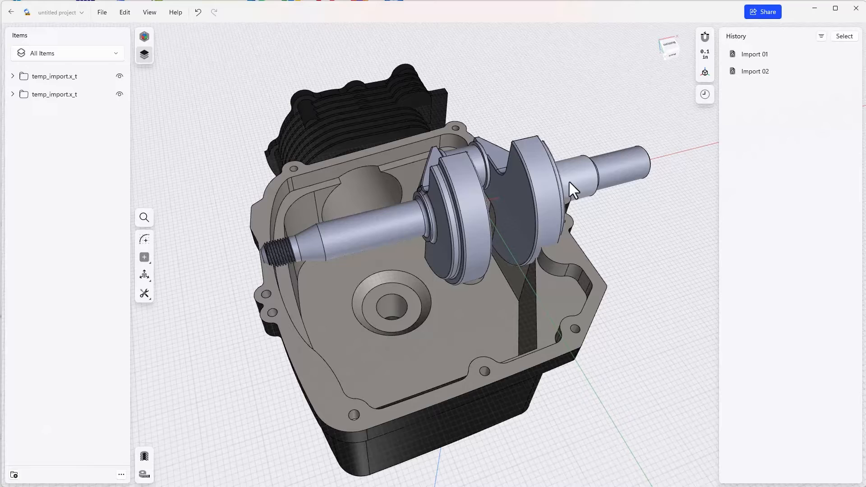
- Align the crankshaft journal face to the centre of the casting's bearing hole
click(574, 177)
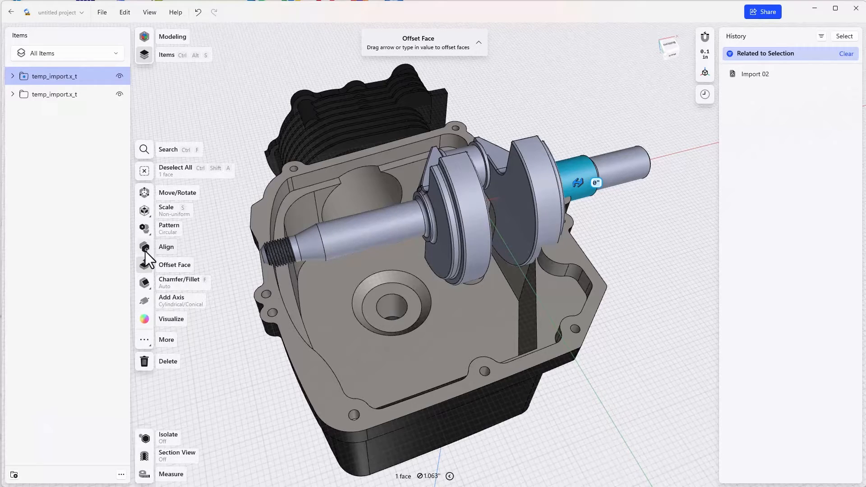
click(166, 246)
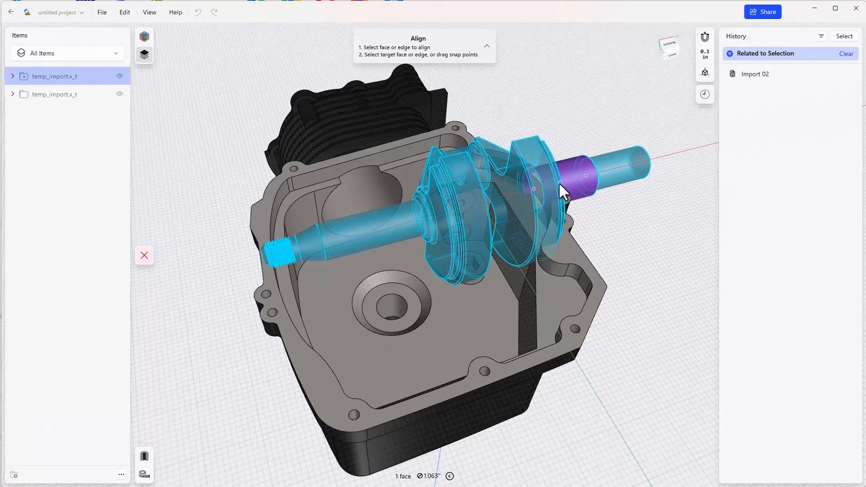
drag(559, 183, 392, 307)
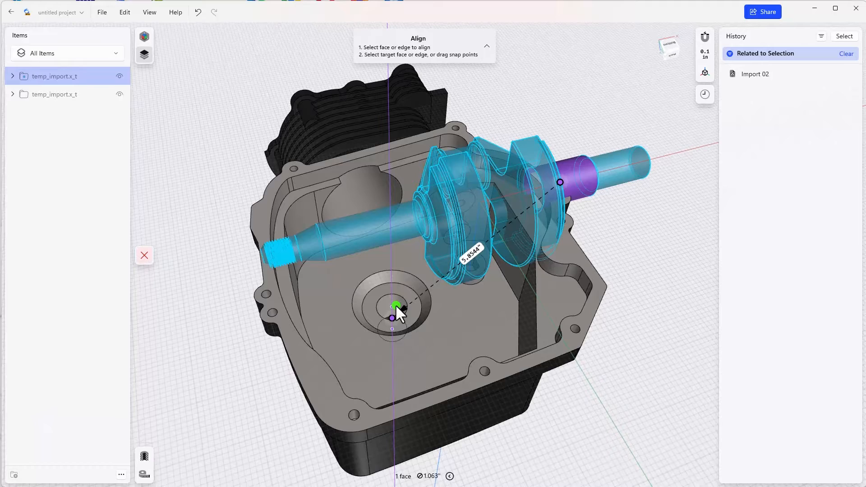
click(397, 305)
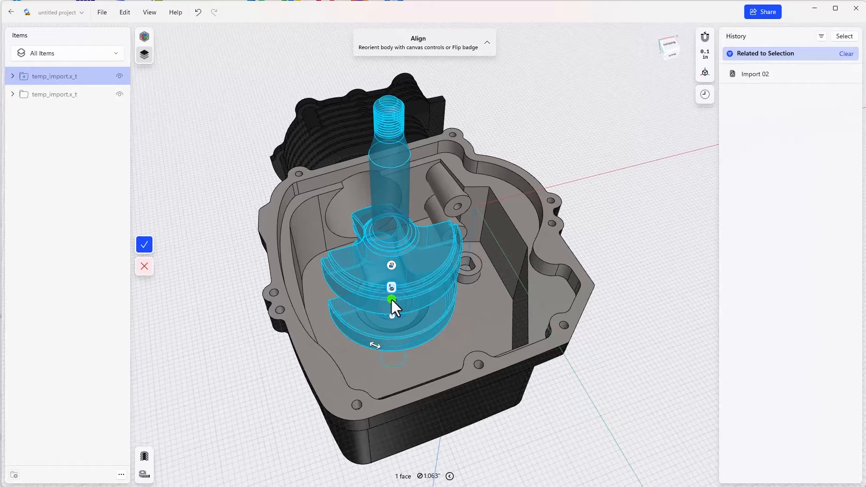
- Rotate the crankshaft about its upright axis and commit the alignment
drag(392, 300, 397, 280)
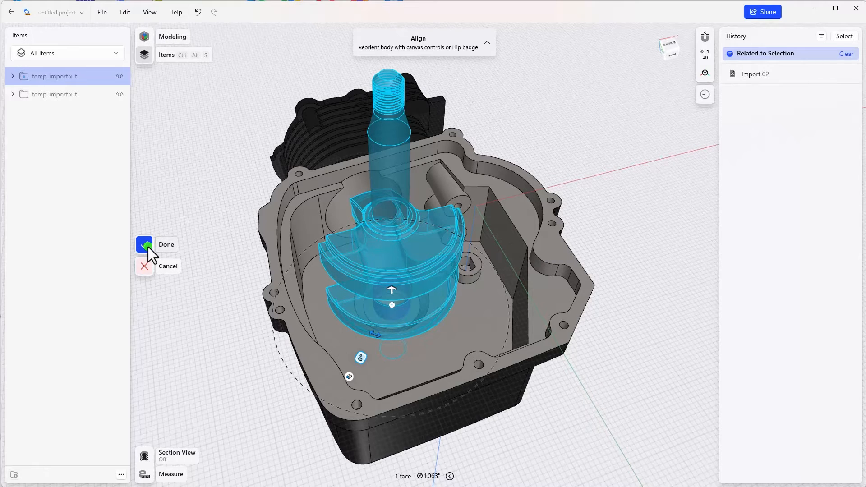
click(144, 244)
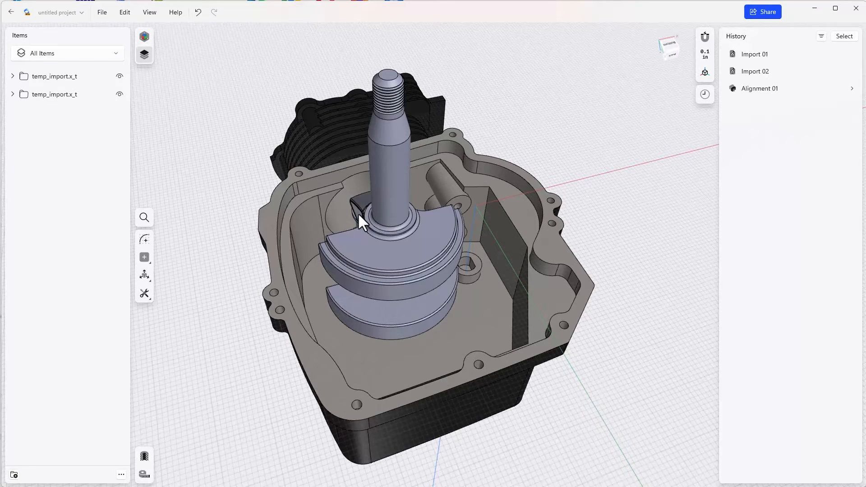
mouse_move(331, 109)
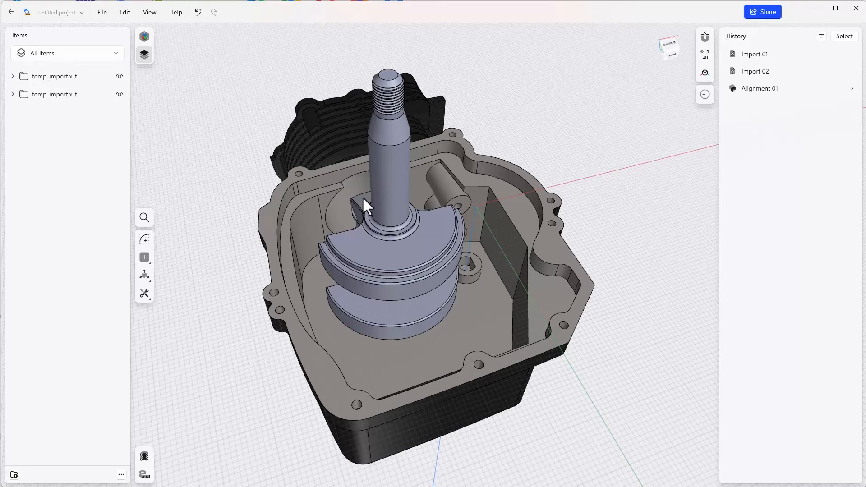
mouse_move(102, 12)
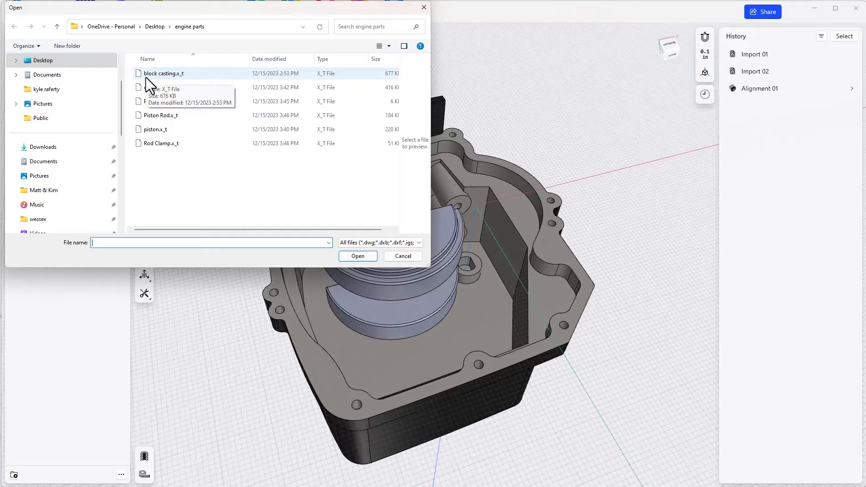
- Import Piston Rod.x_t as the third part of the assembly
click(160, 115)
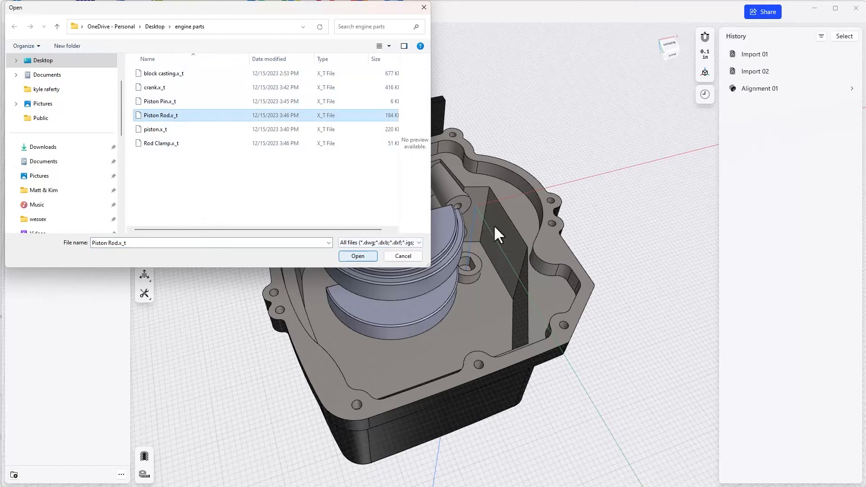
click(357, 256)
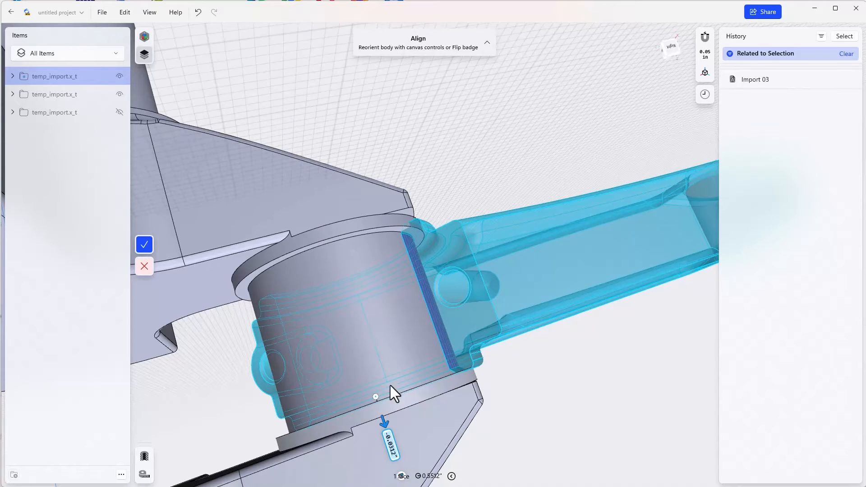
mouse_move(409, 229)
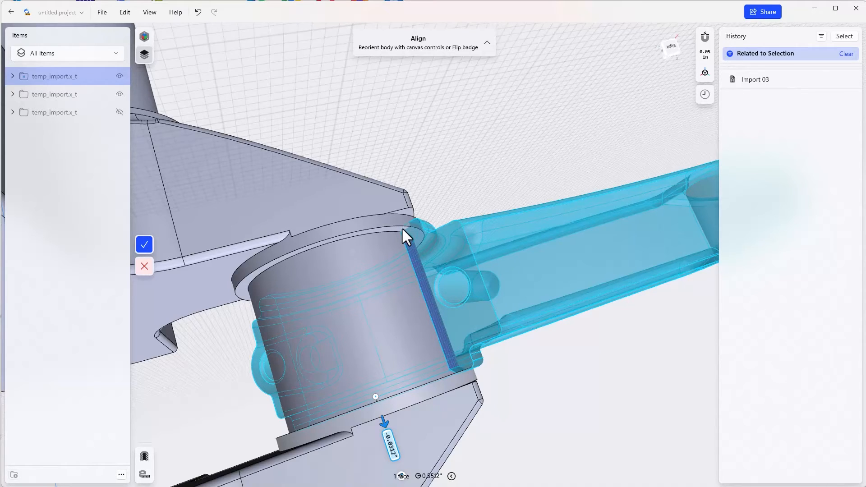
mouse_move(307, 243)
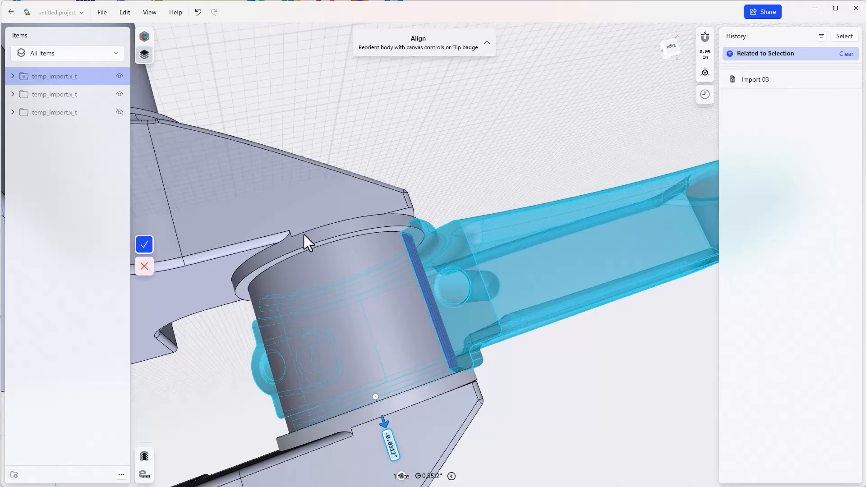
- Confirm the piston rod's alignment with its big end on the crank pin
click(144, 245)
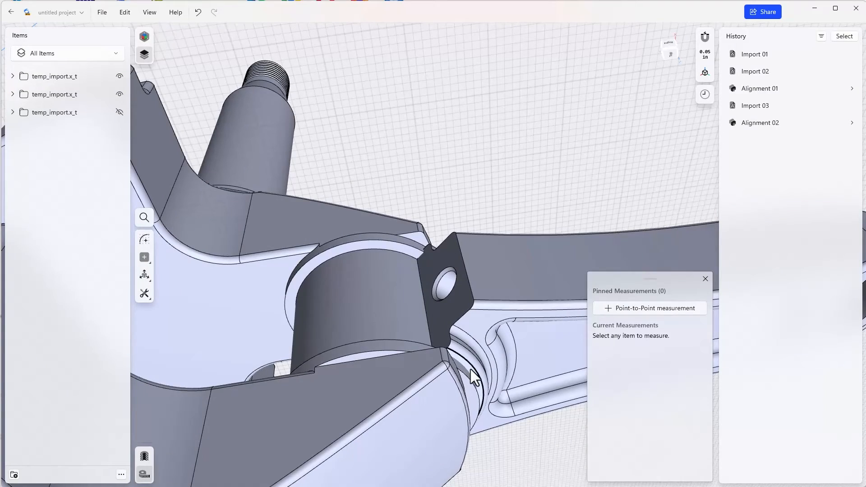
- Measure the 0.0081" rod-to-crank-web gap and orbit around the rod joint
click(472, 374)
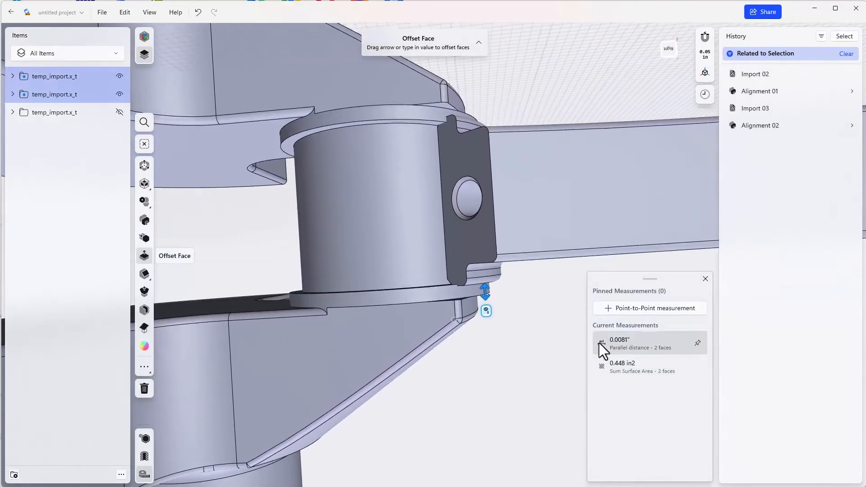
click(145, 192)
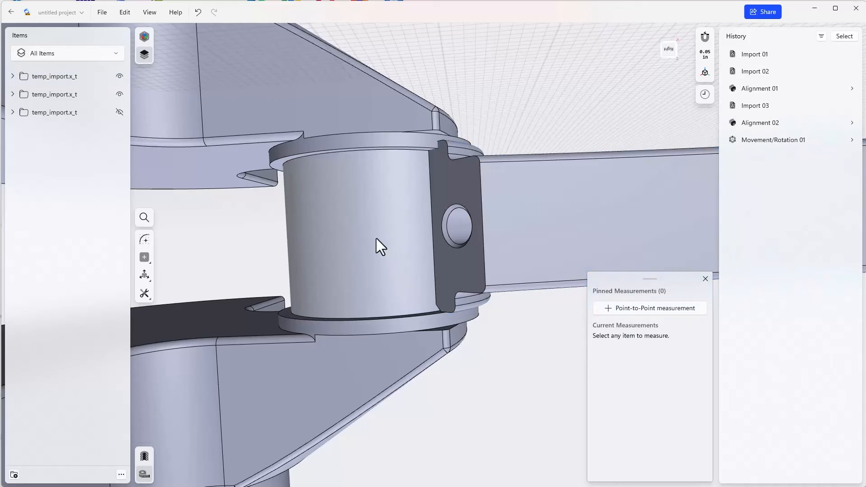
drag(379, 246, 439, 163)
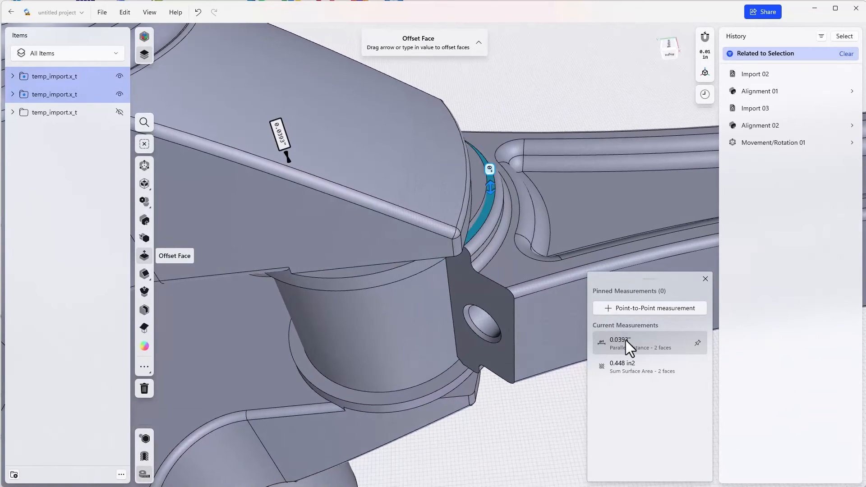
mouse_move(630, 356)
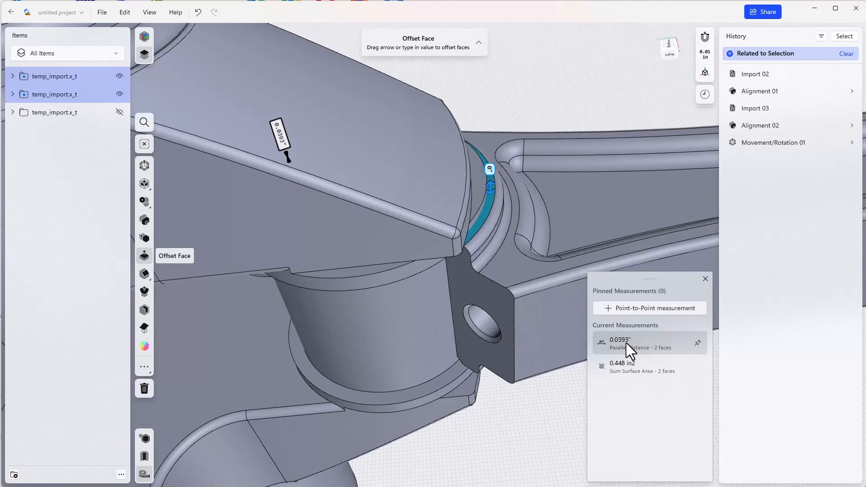
mouse_move(647, 337)
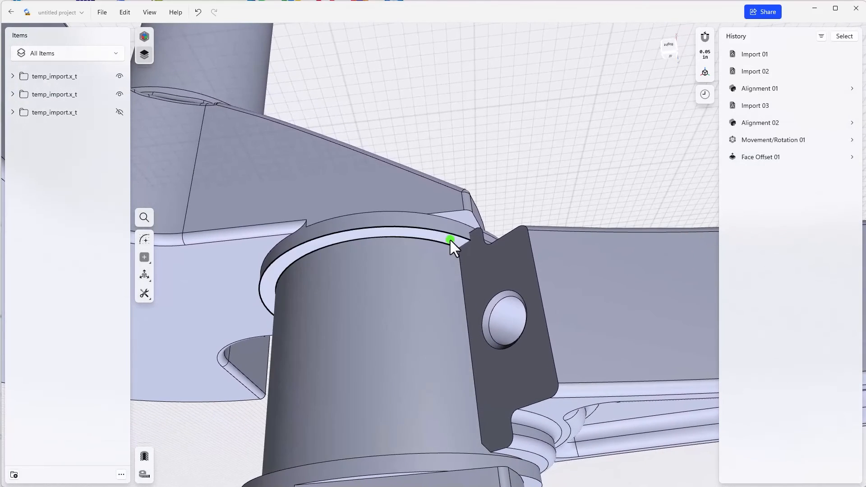
- Select the second clearance face between piston rod and crankshaft for offsetting
click(451, 242)
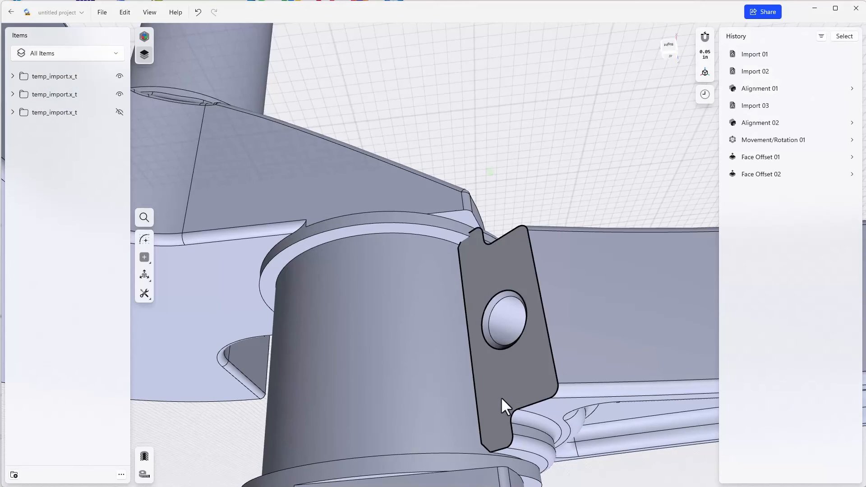
click(519, 458)
text(0.01)
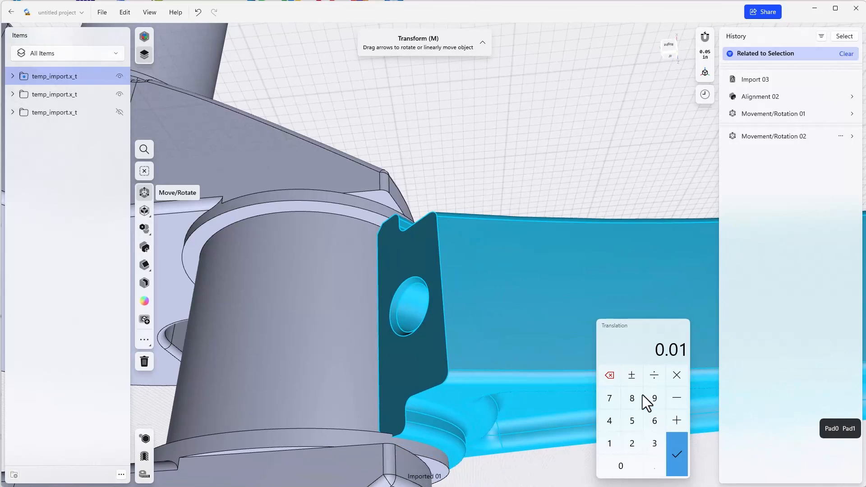
- Enter a 0.01 translation distance for the piston rod move
click(677, 455)
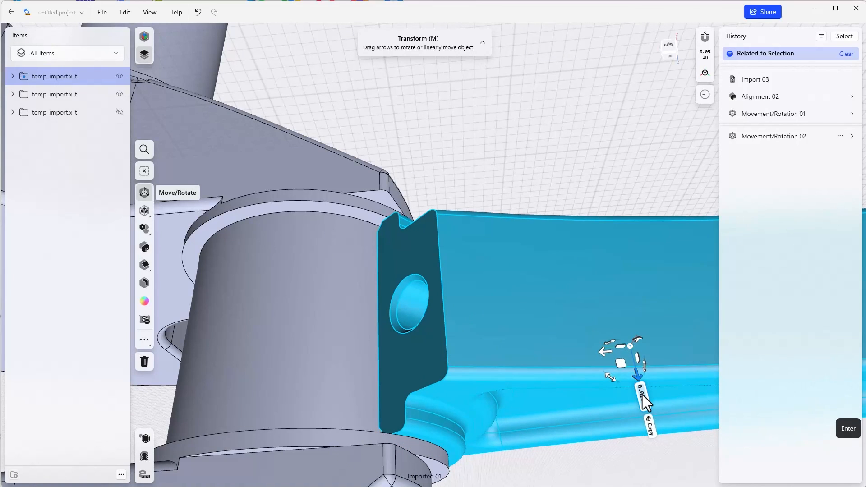